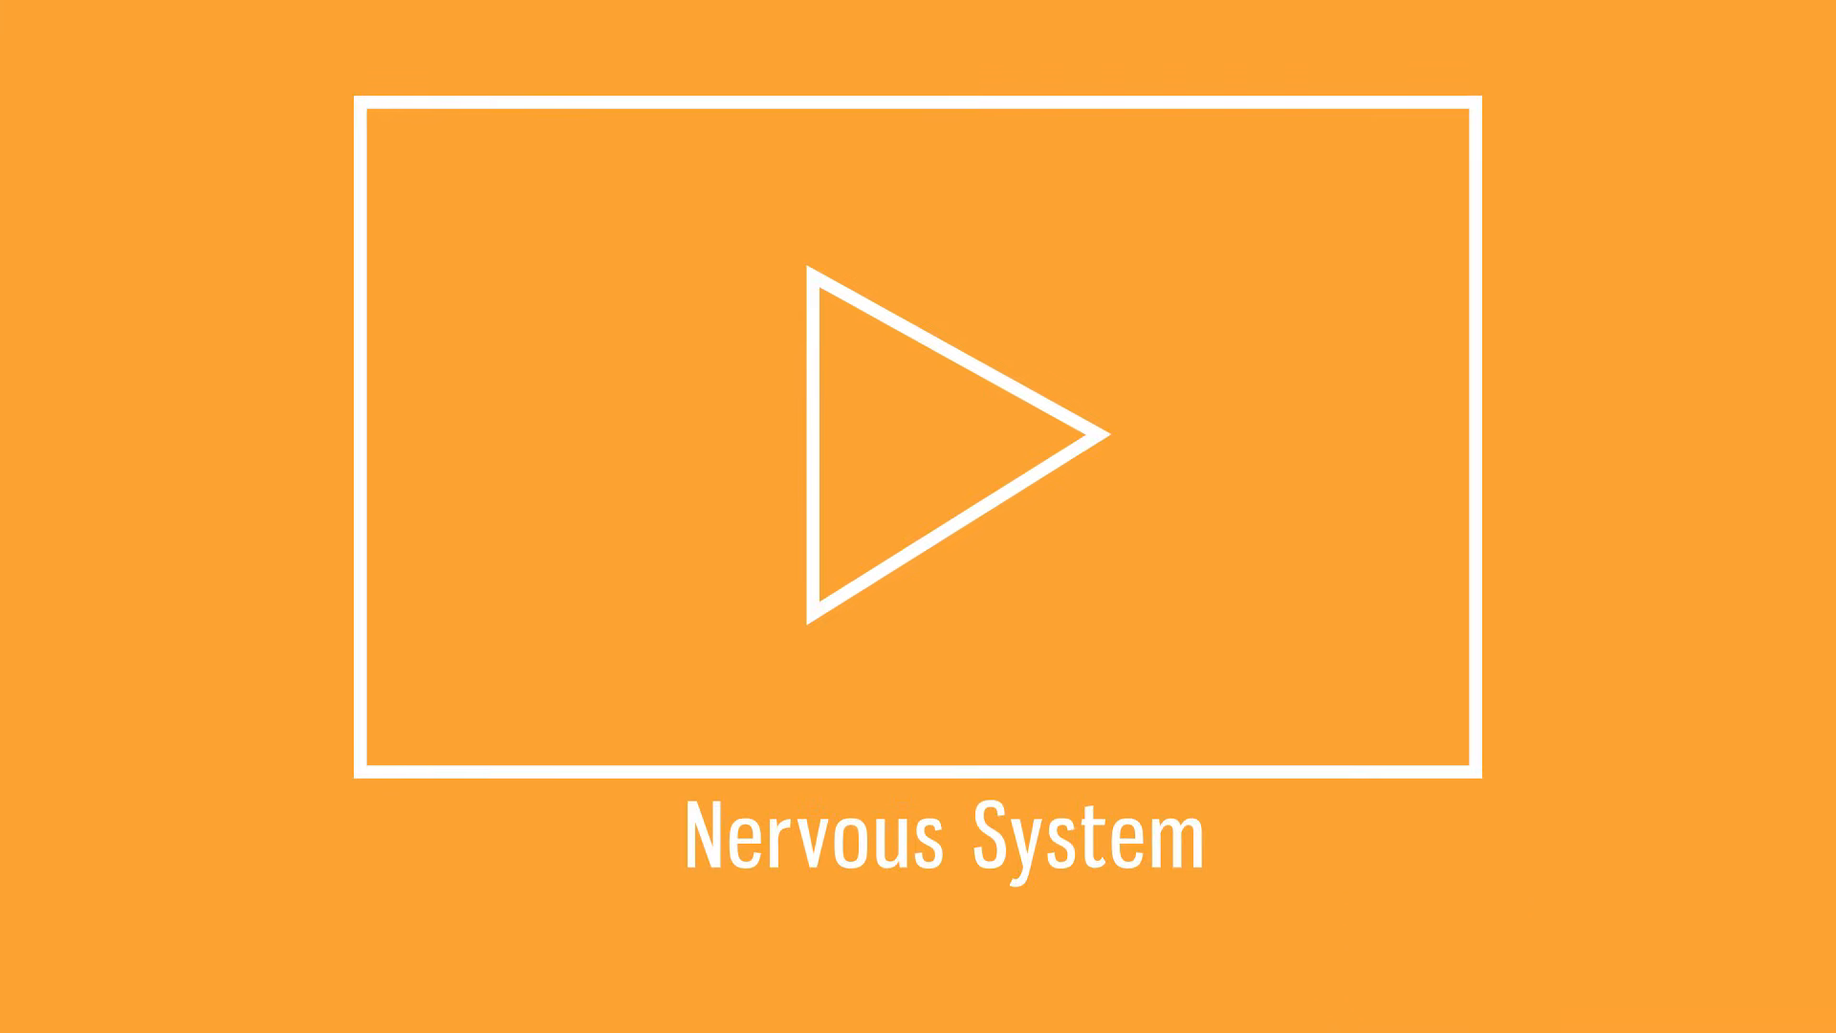
click(918, 453)
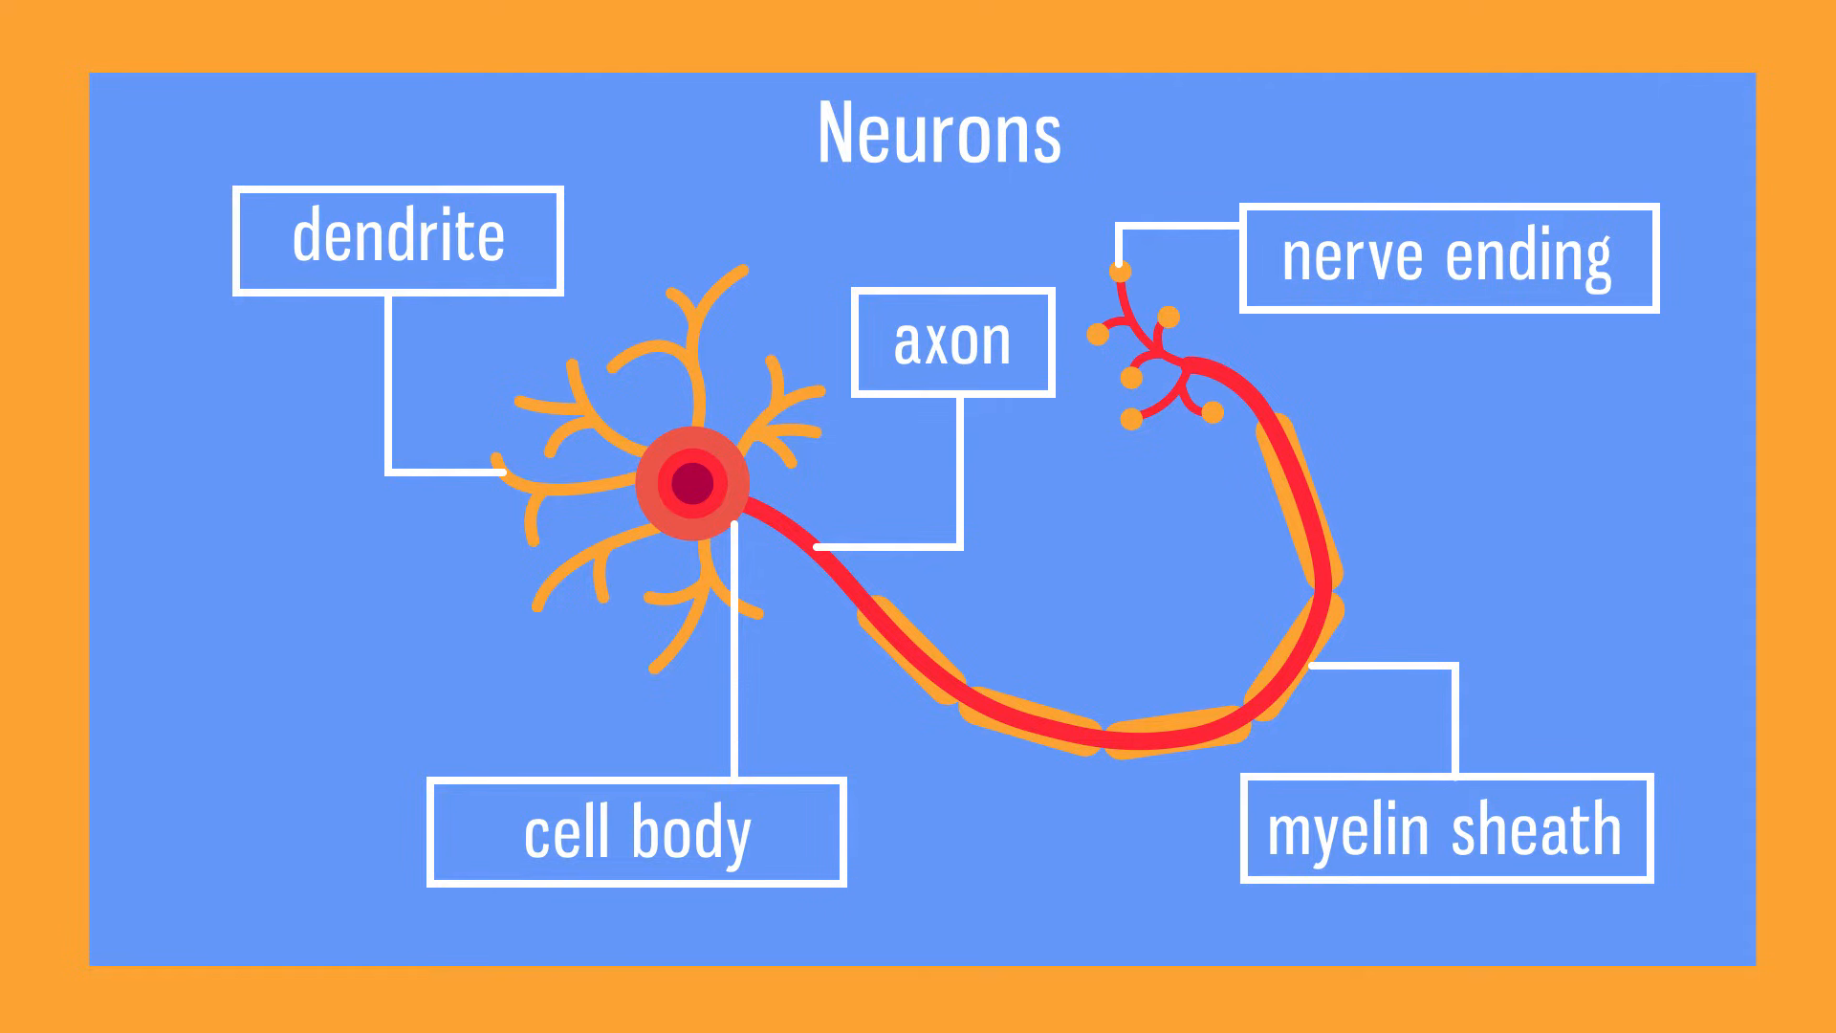
click(917, 515)
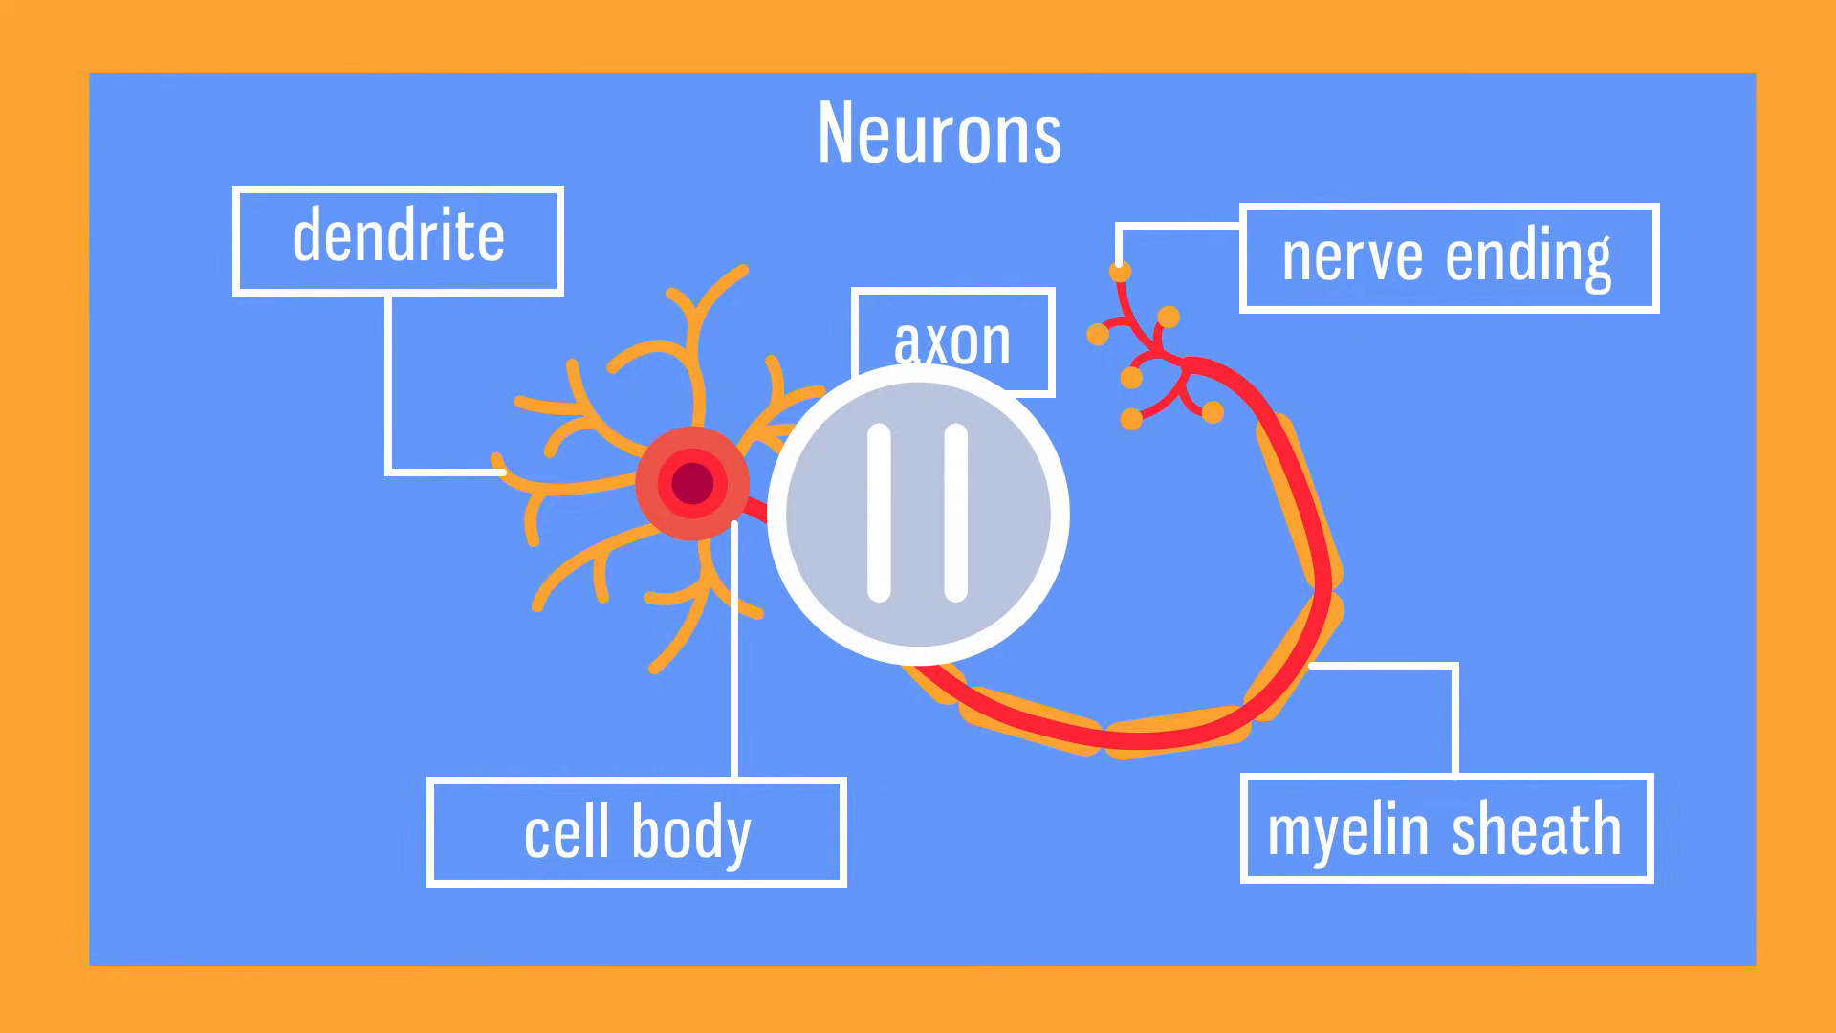
click(931, 486)
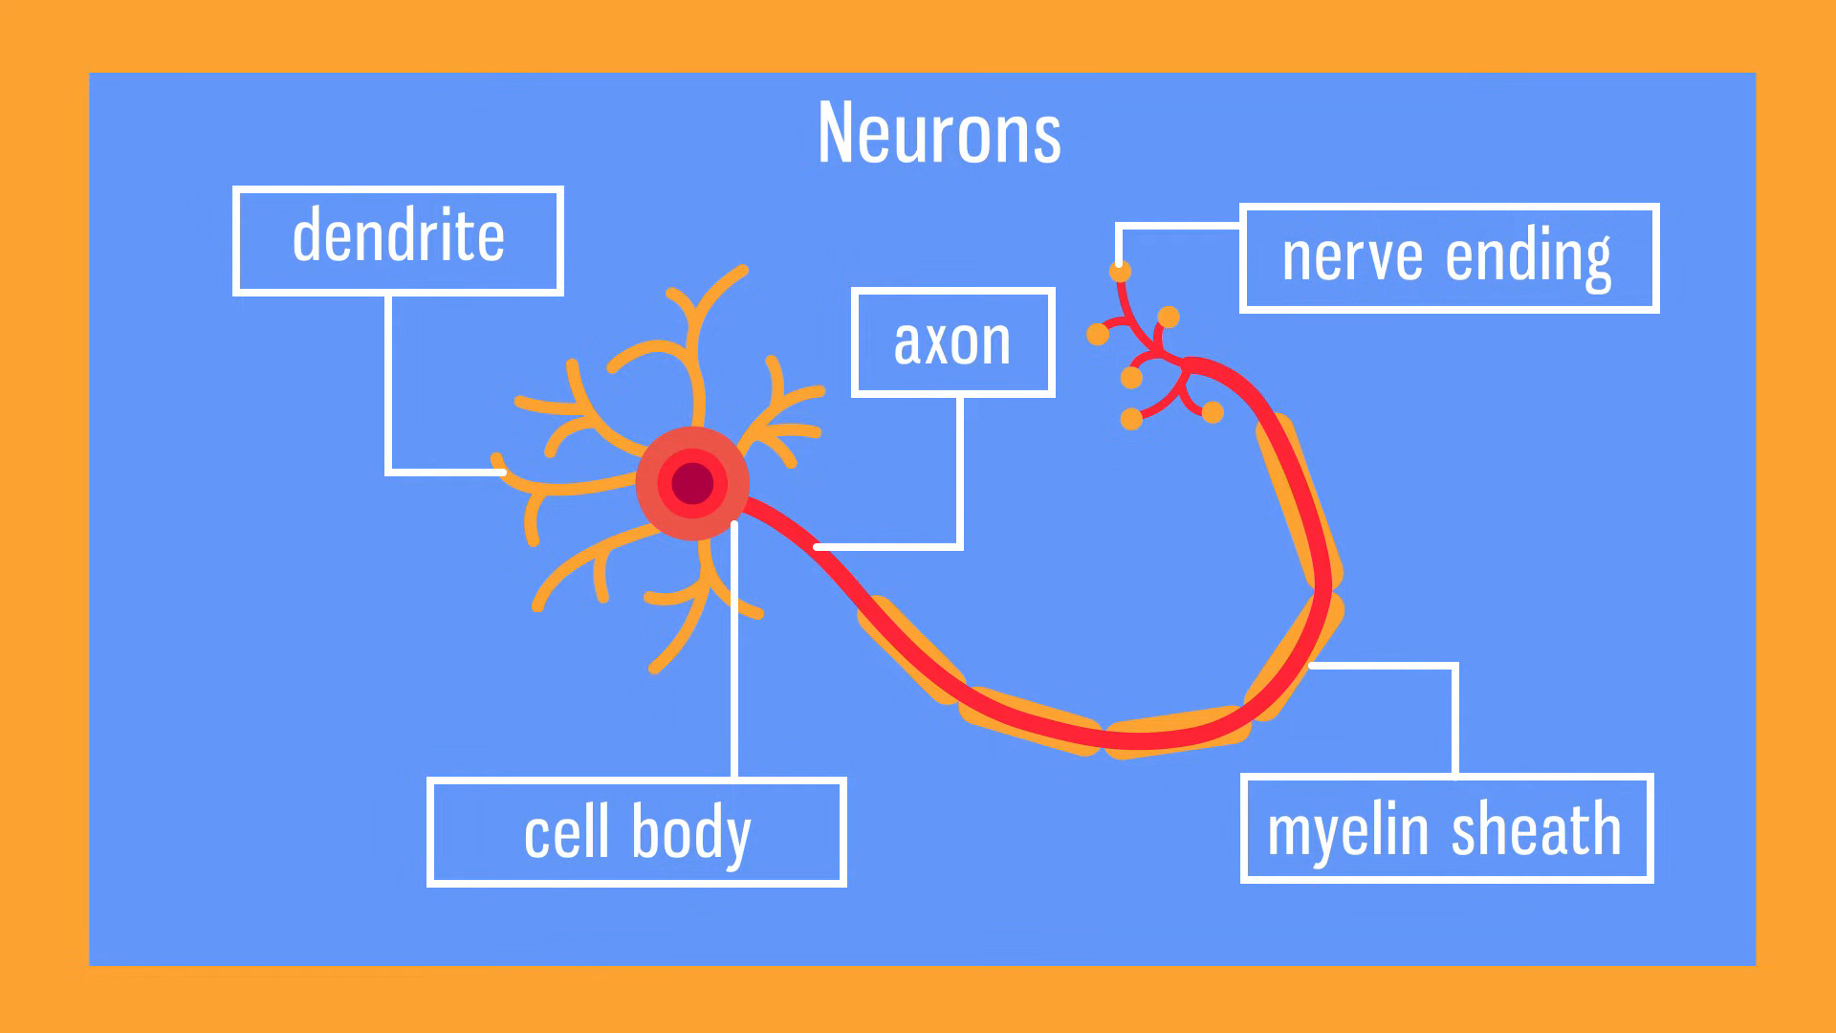
click(1446, 832)
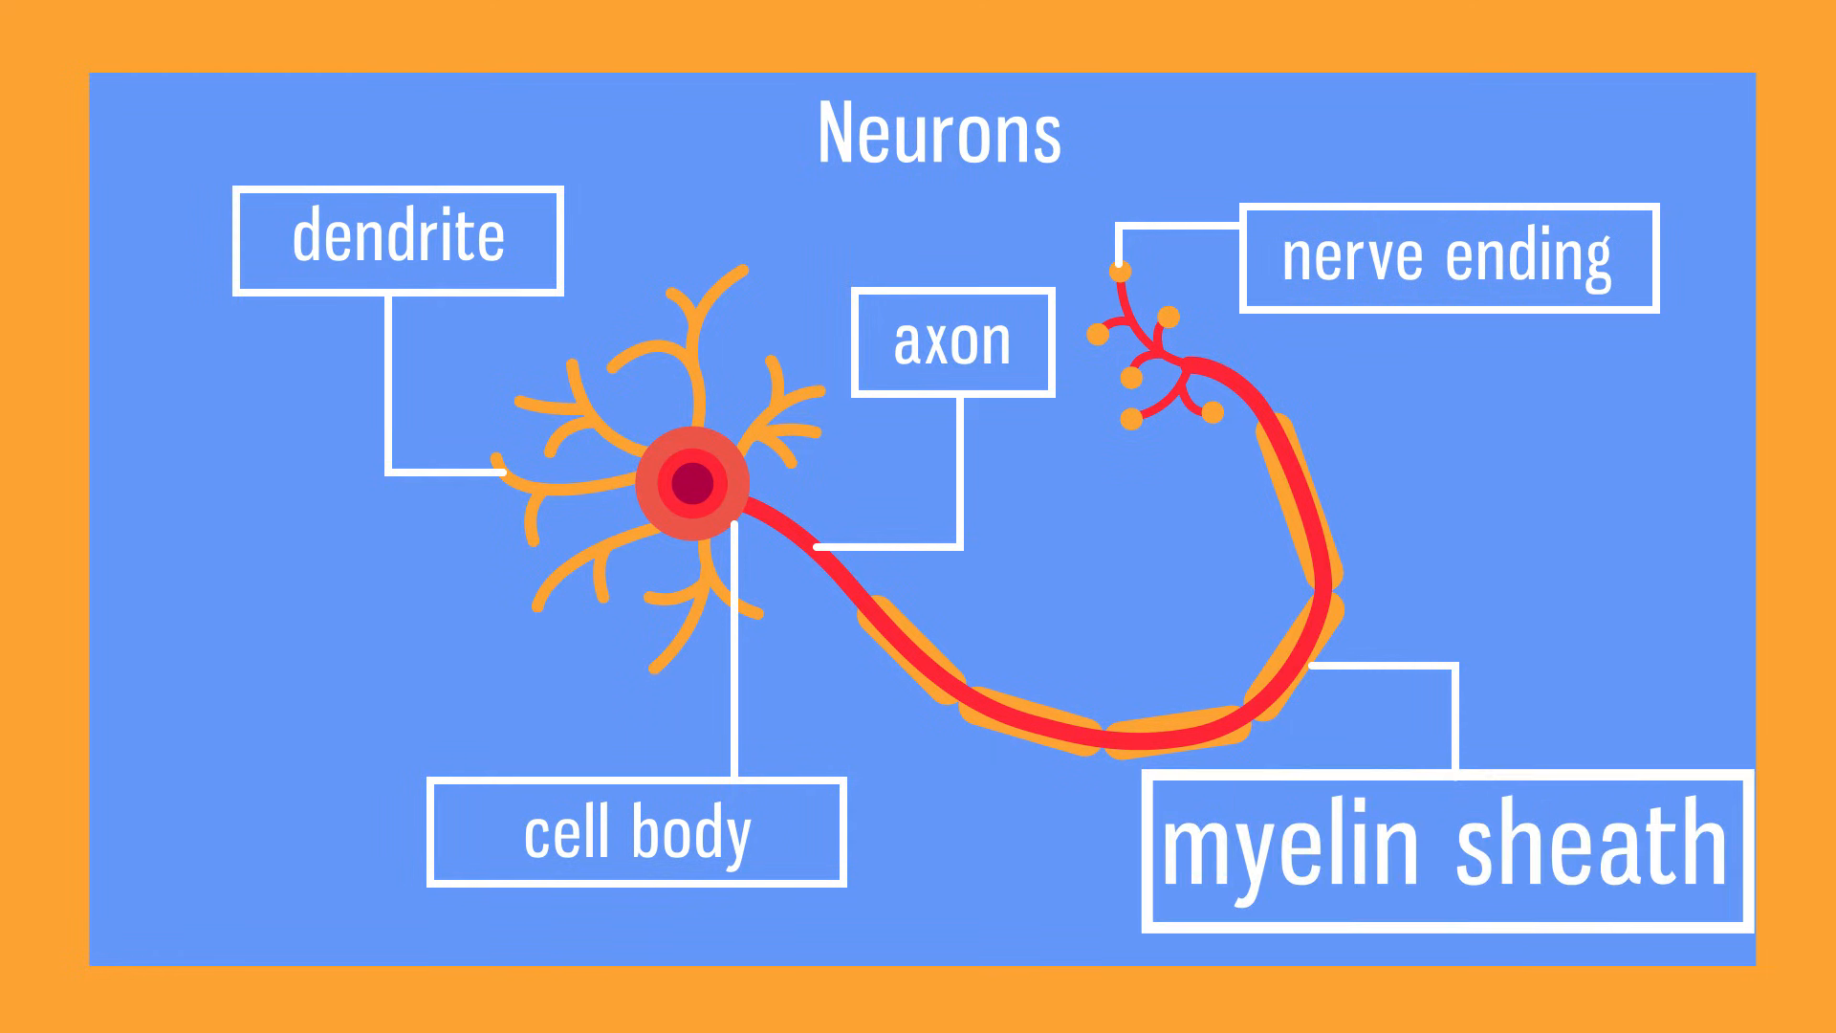